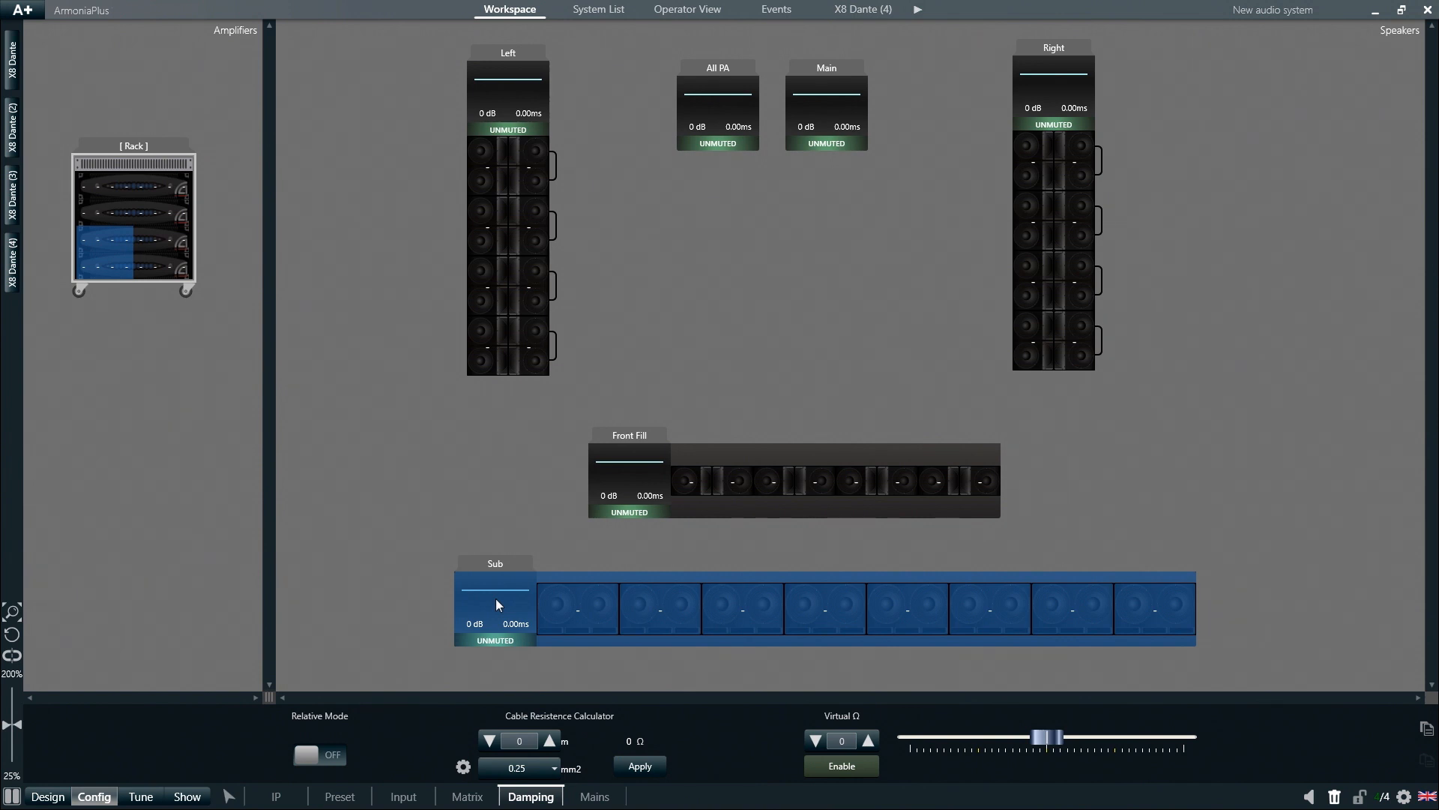
mouse_move(783, 751)
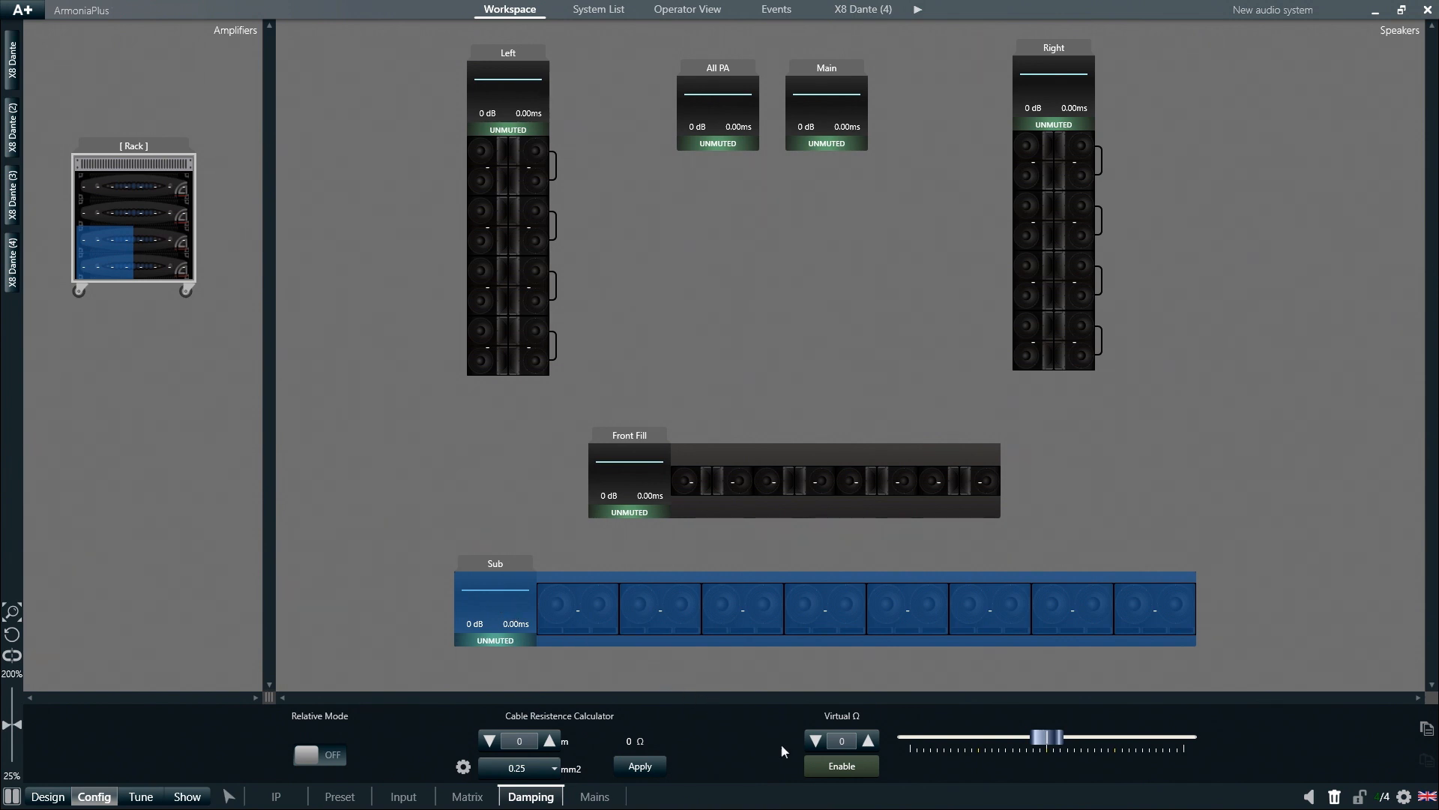
- Enable Virtual Ω damping on the Sub group so each subwoofer channel reads 0 Ω
click(843, 765)
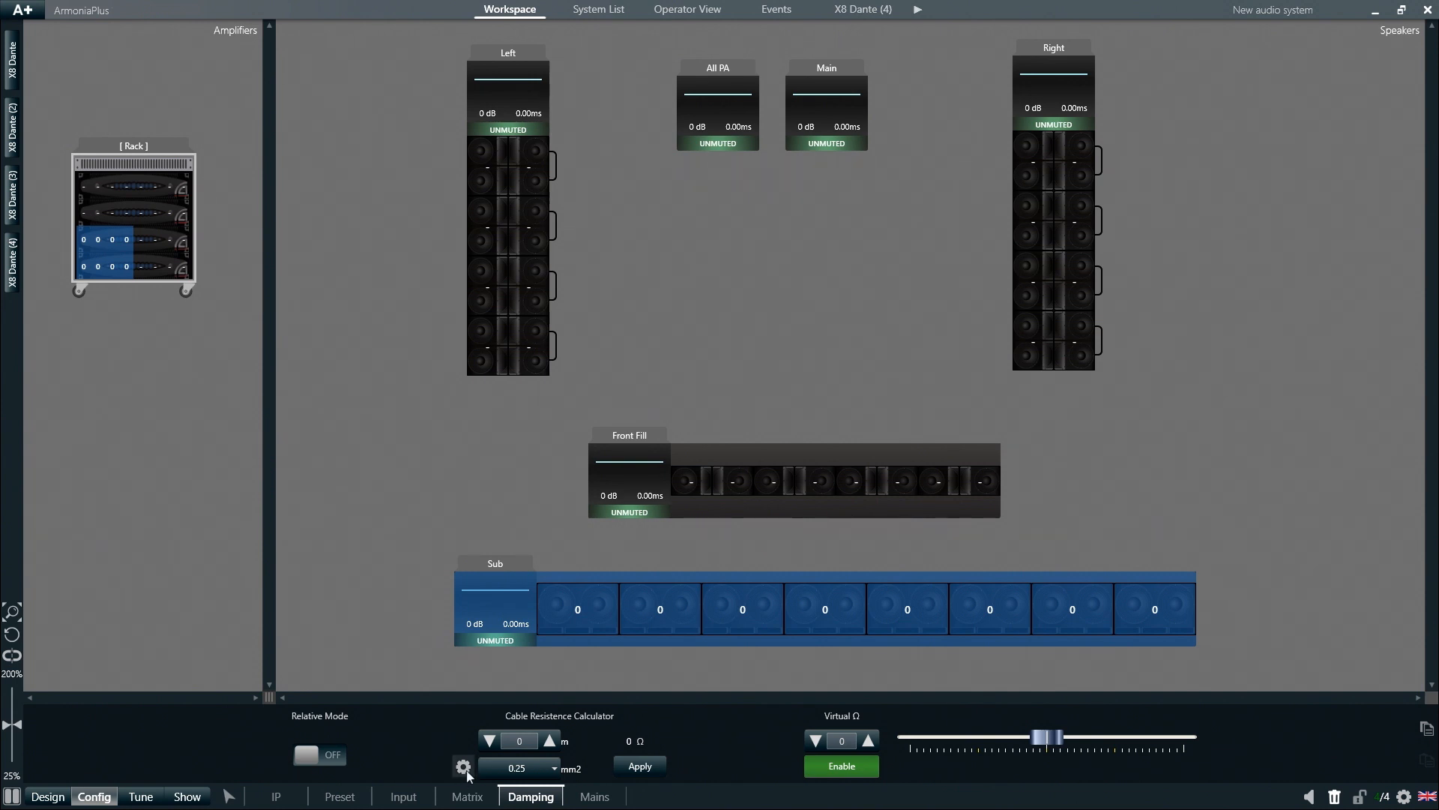
click(463, 764)
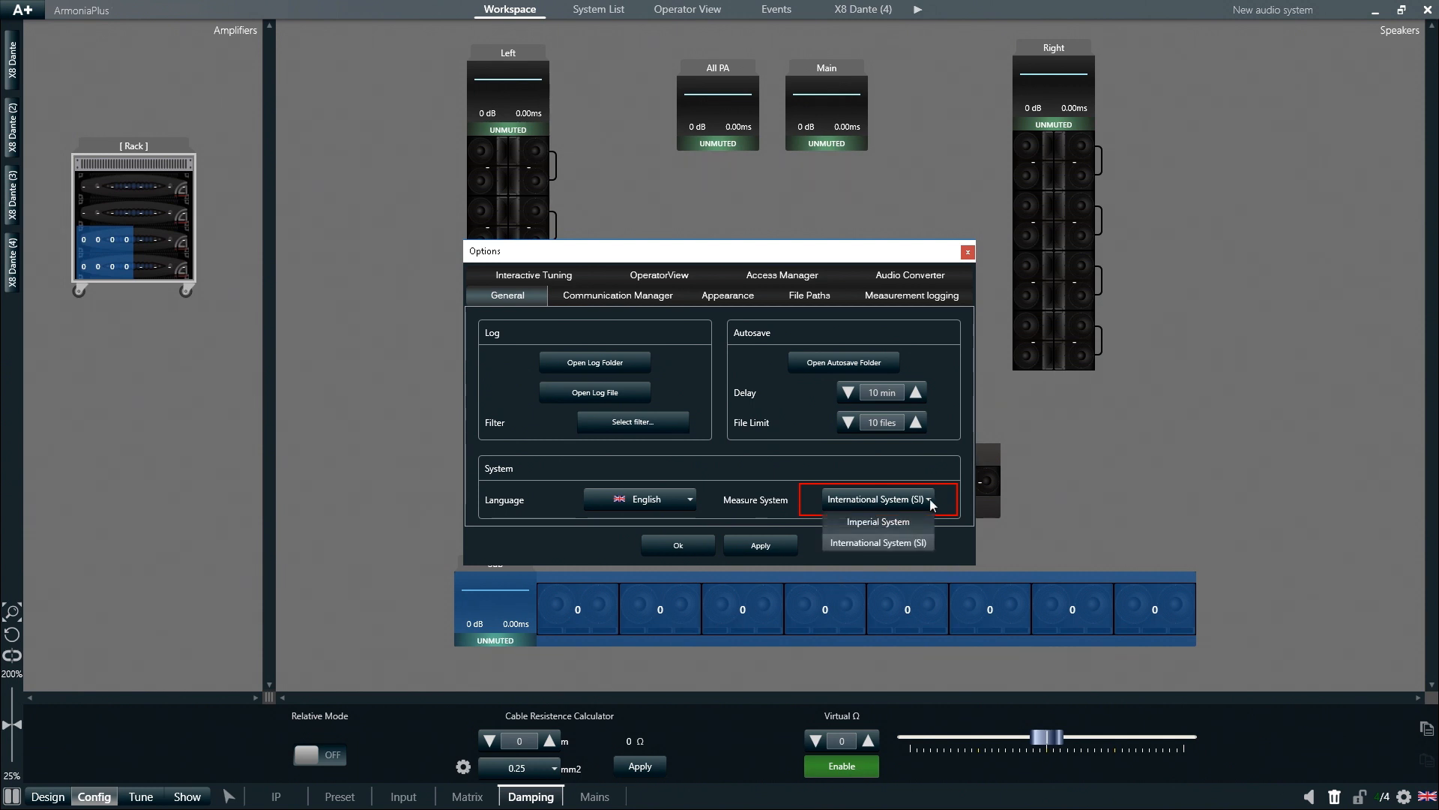
click(877, 543)
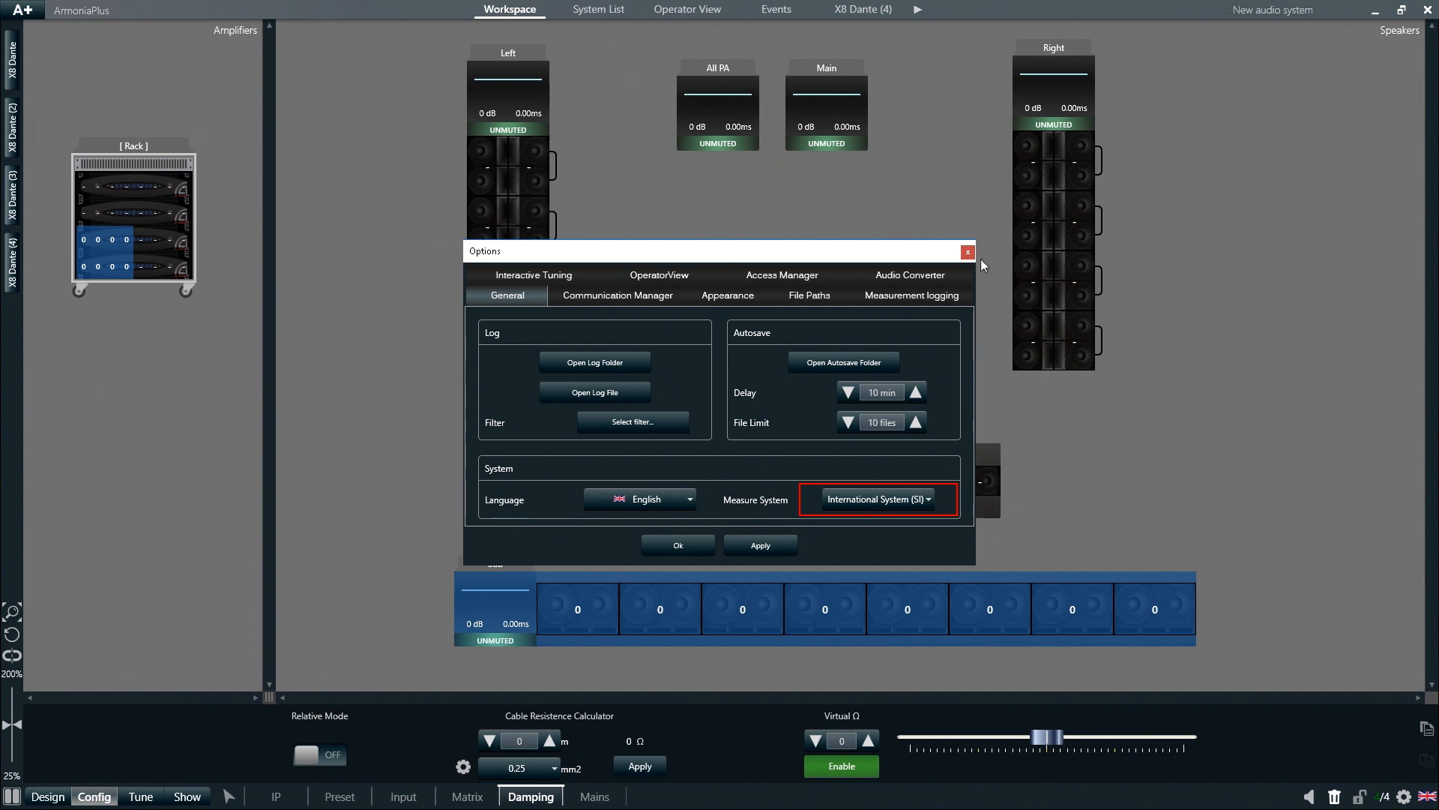
click(967, 252)
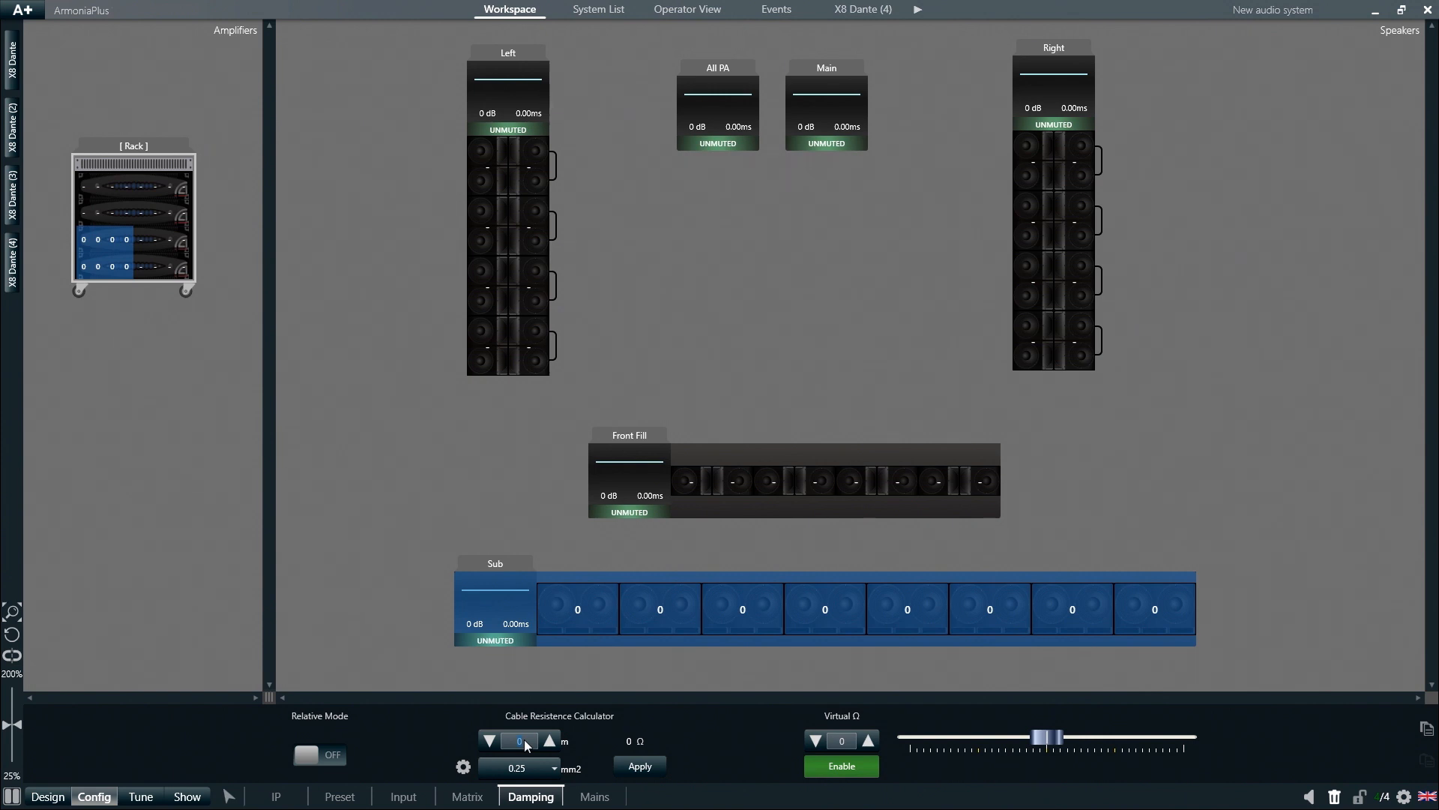
- Enter 80 m of 3 mm² cable in the Cable Resistance Calculator, giving 0.9 Ω
text(80)
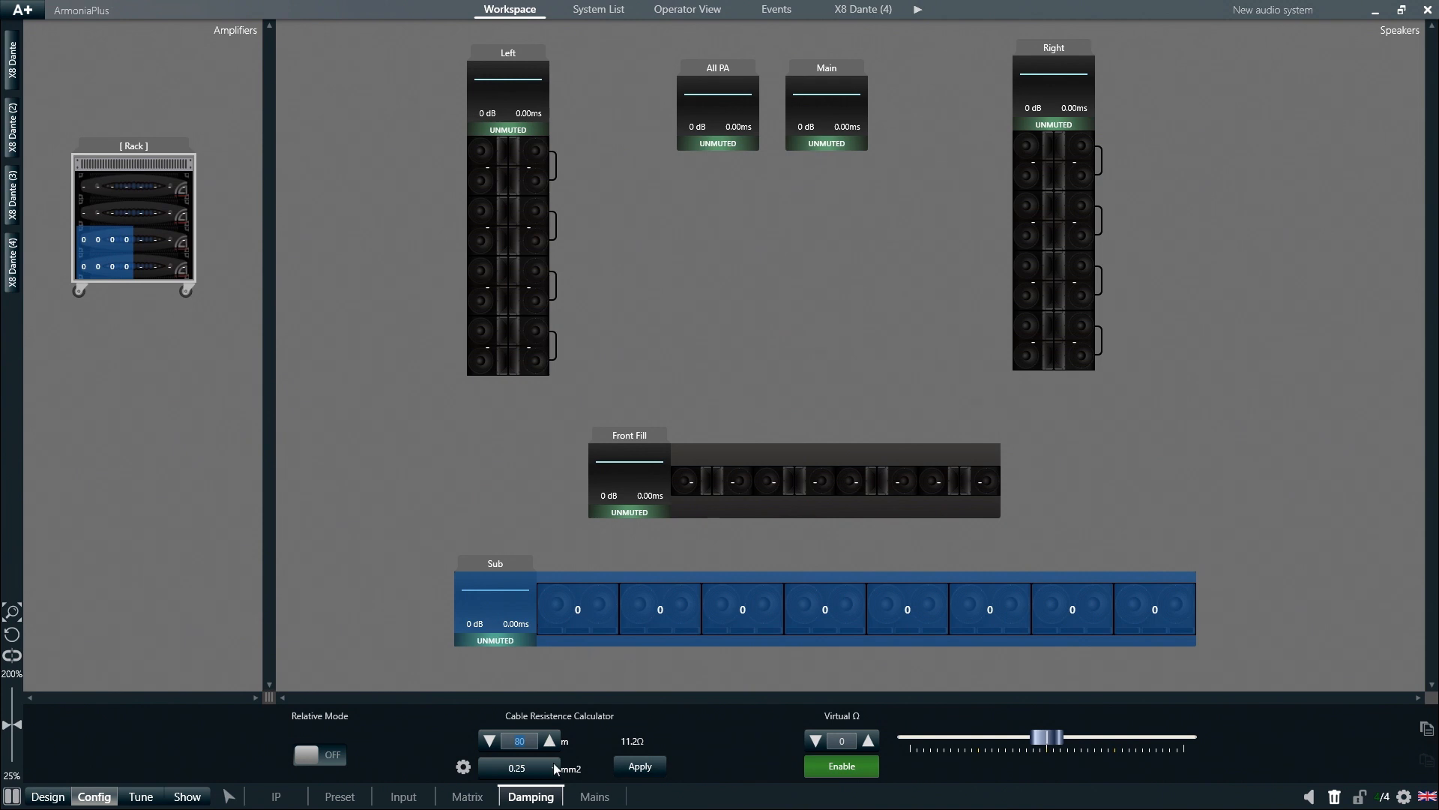
click(550, 766)
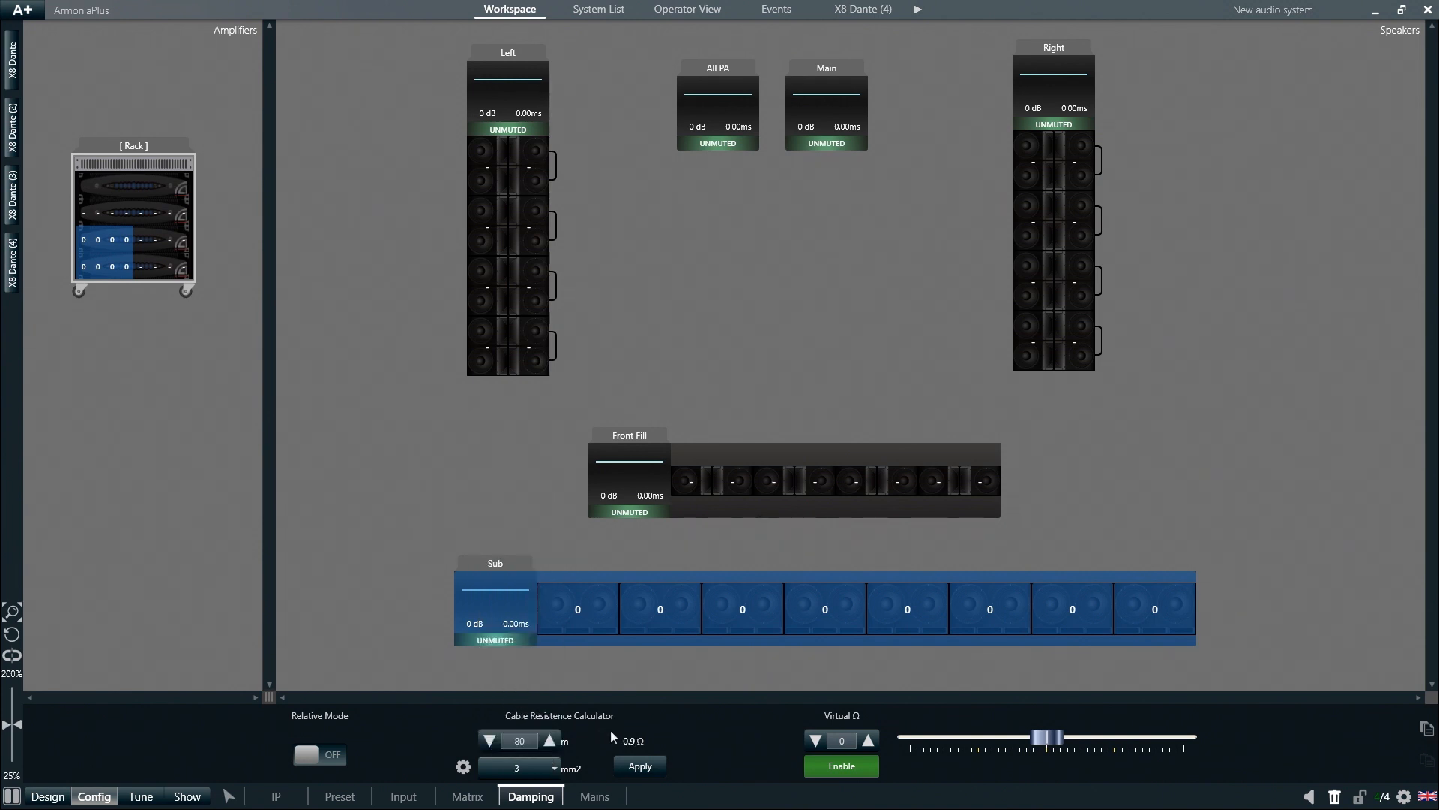
mouse_move(619, 759)
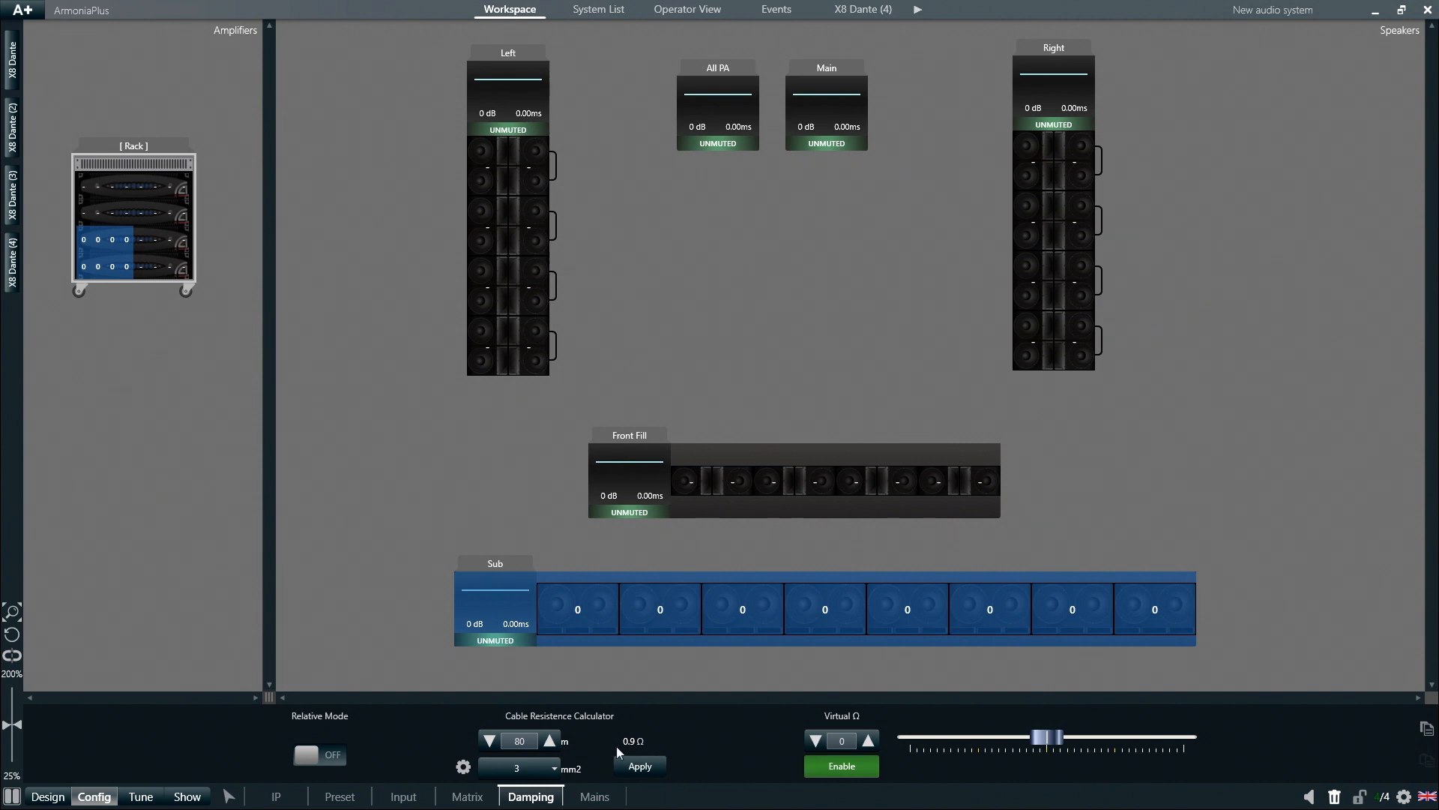
mouse_move(651, 751)
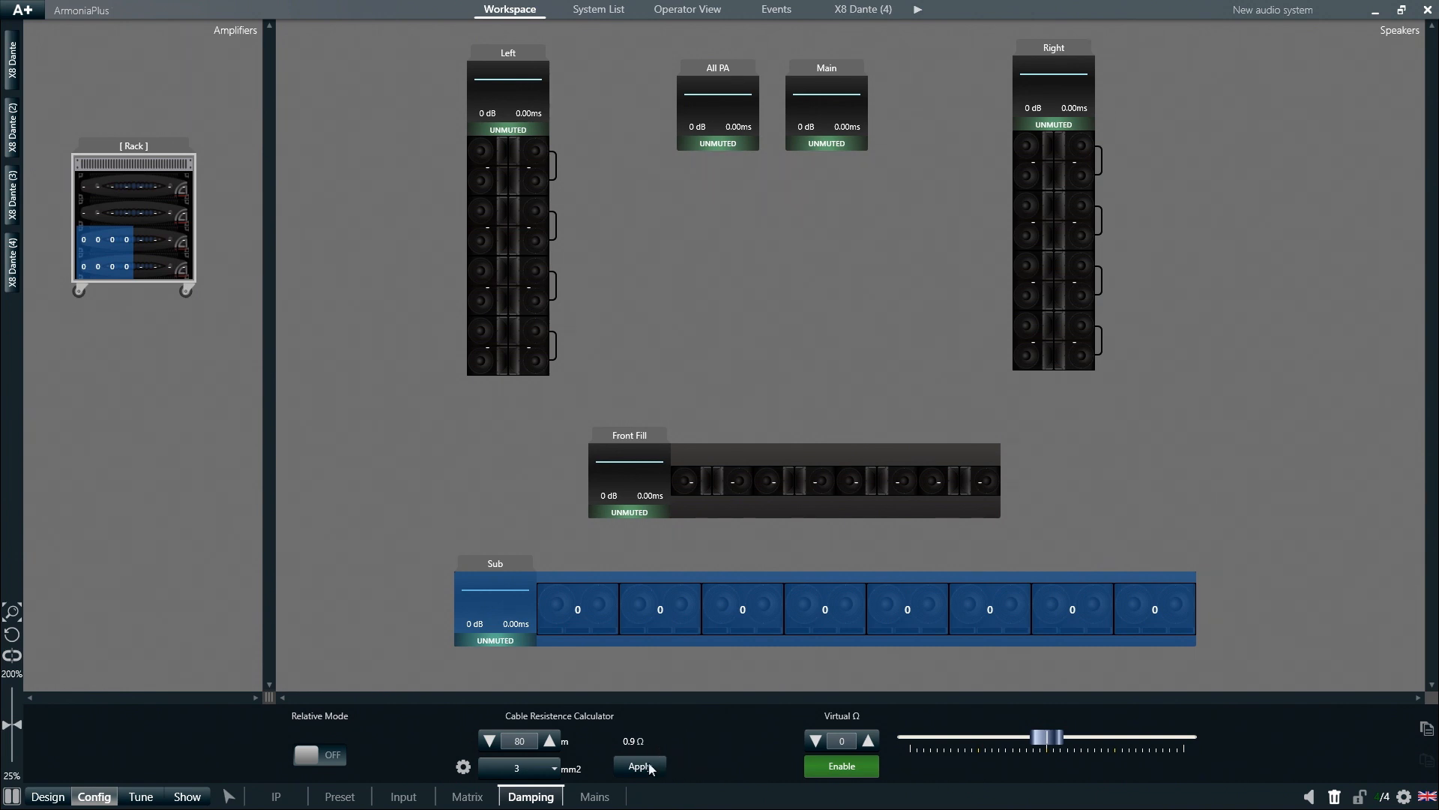
- Apply the calculated 0.9 Ω so every Sub amplifier output reads -0.9 Ω virtual impedance
click(638, 766)
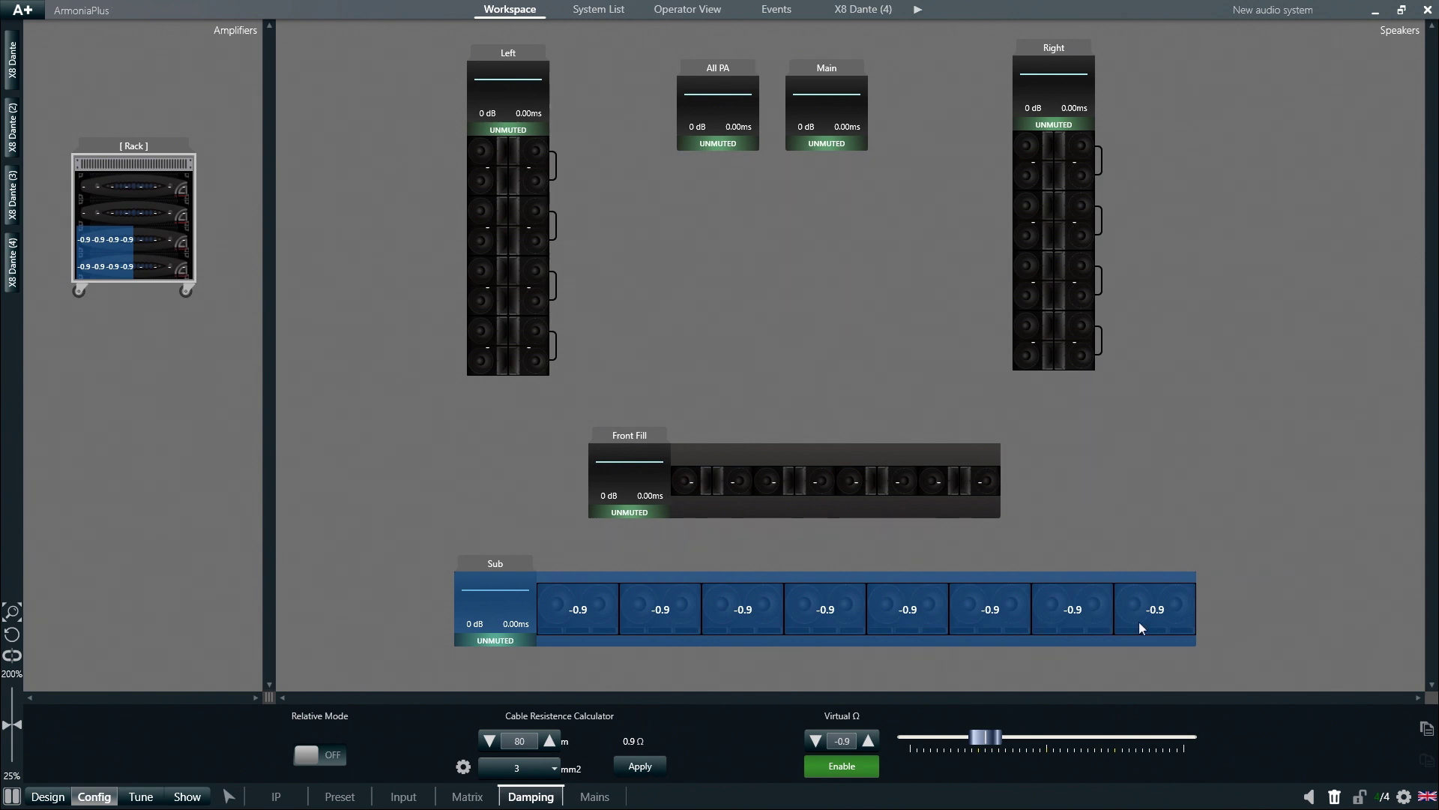
mouse_move(743, 759)
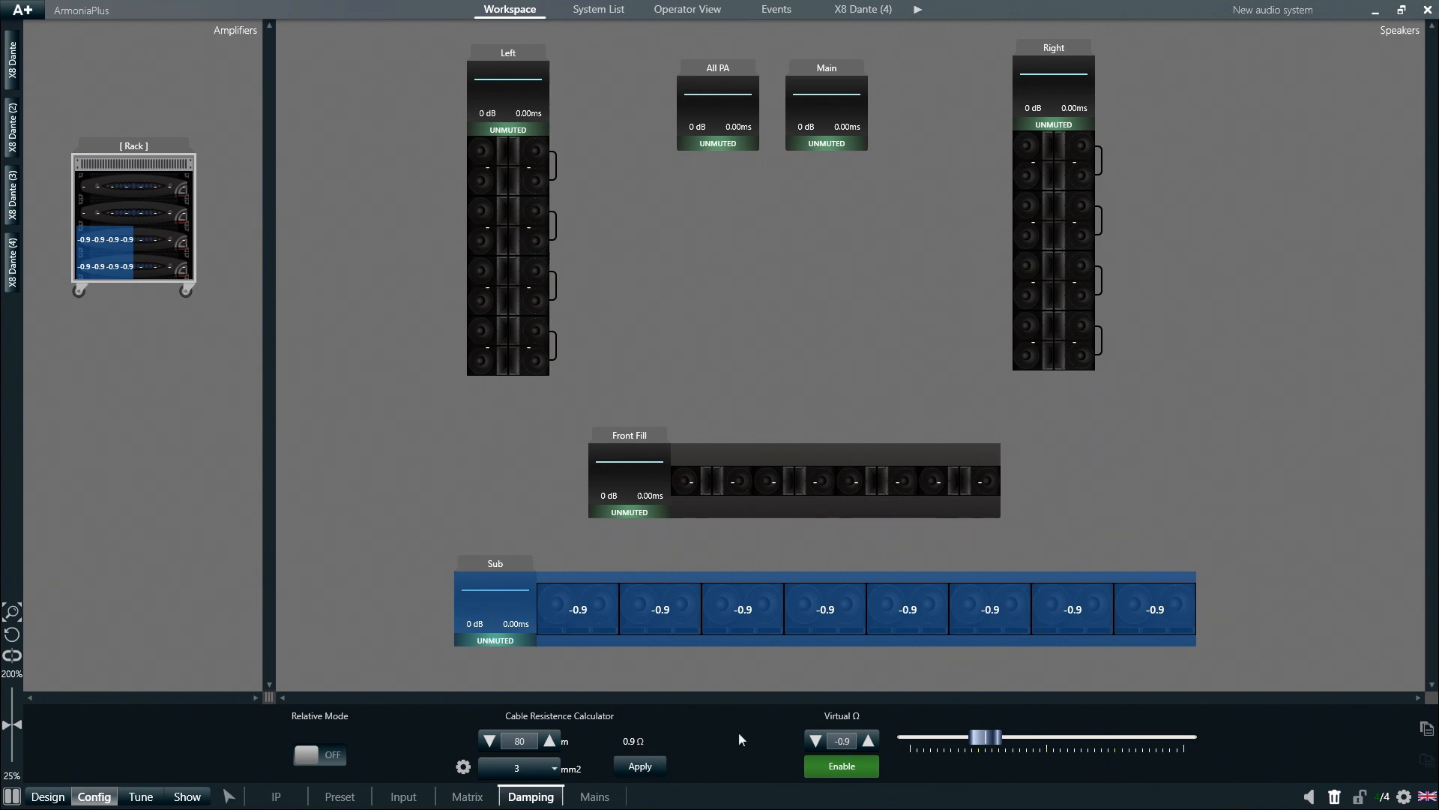